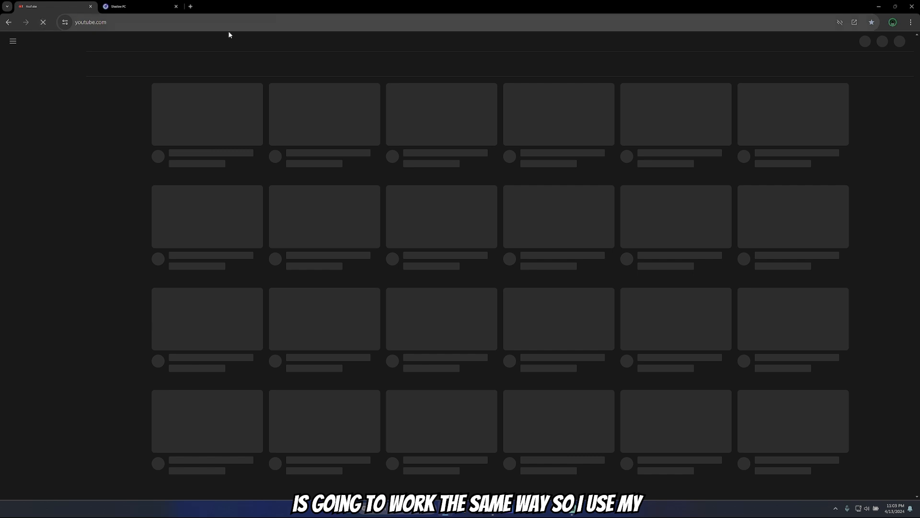
Step: Bring the Shadow PC tab to the front, showing the cloud desktop's Chrome profile picker
left_click(126, 6)
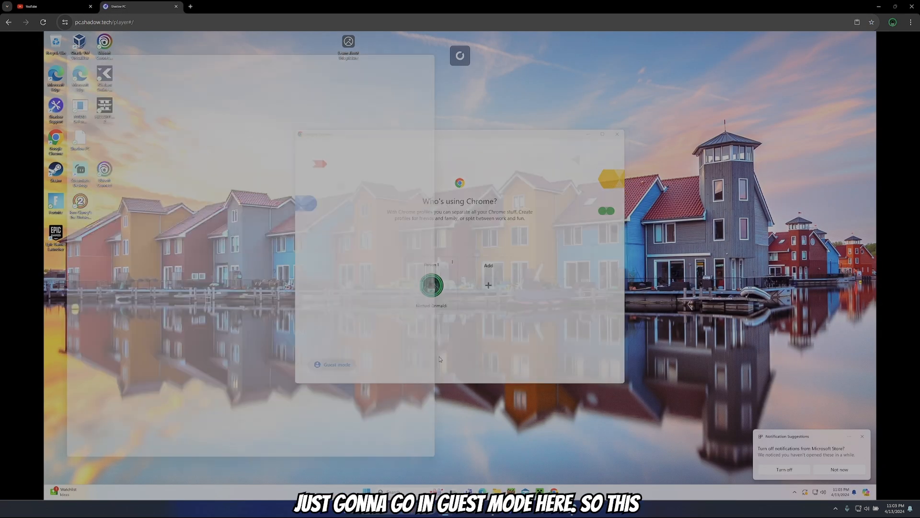
Step: Start Chrome in Guest mode on the cloud desktop and search Google for 'youtube'
left_click(332, 364)
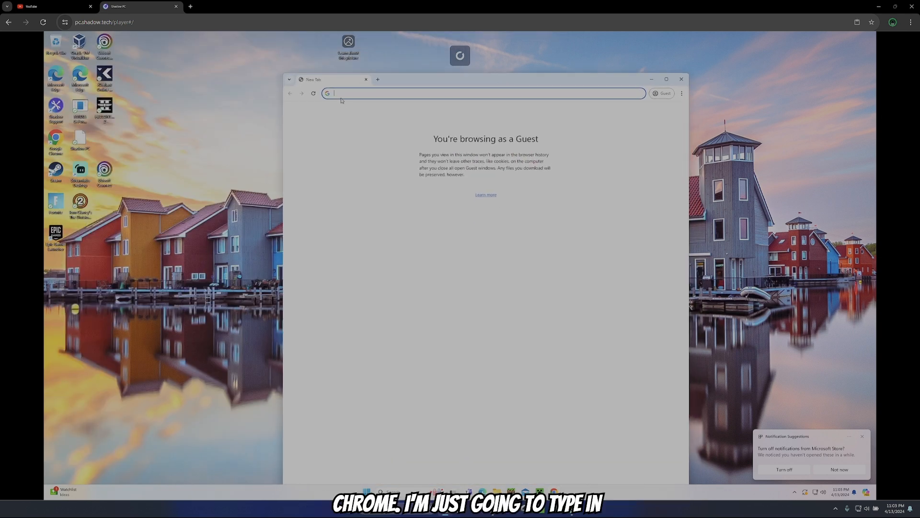
type("you")
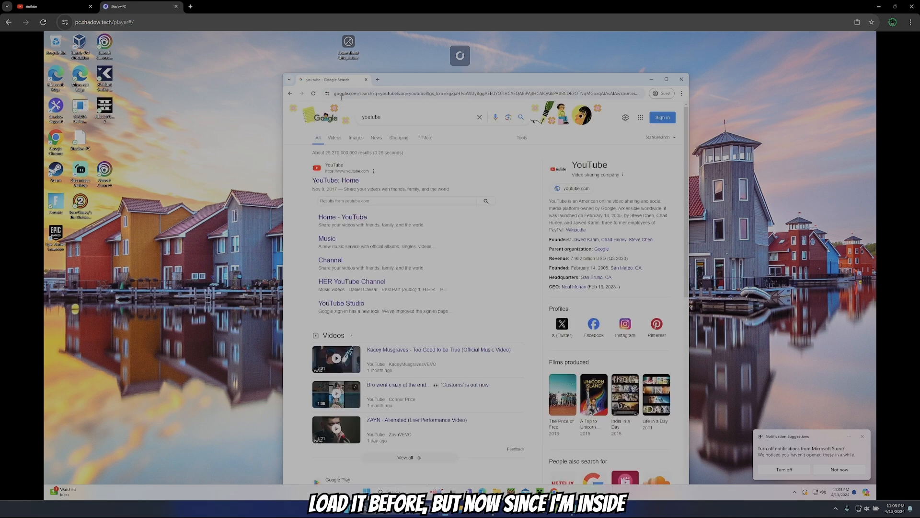
Step: Open the YouTube Home result and search YouTube for 'test'
left_click(335, 180)
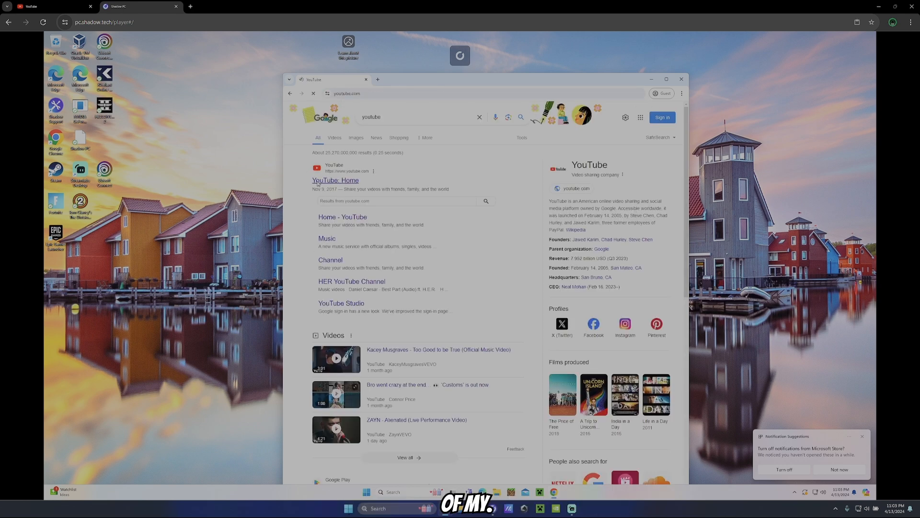
left_click(335, 180)
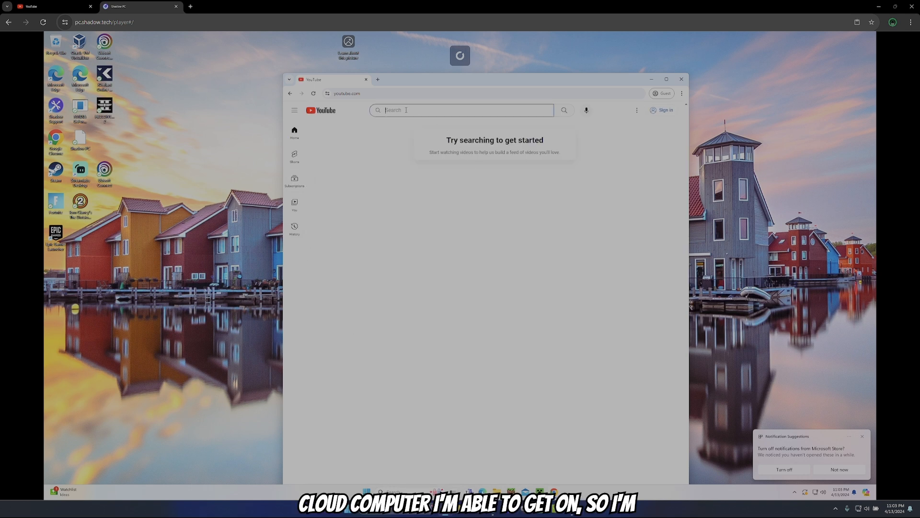
type("test")
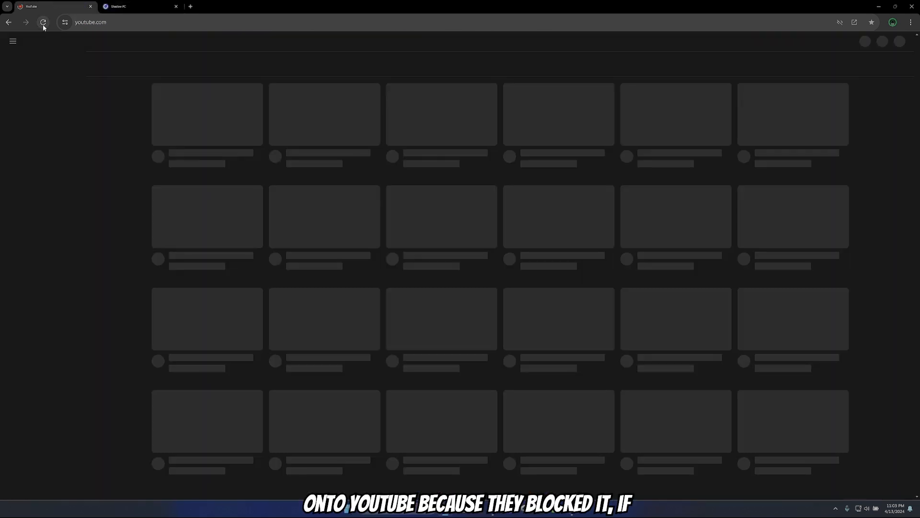
Step: Return to the Shadow PC tab showing YouTube results for 'test'
left_click(130, 6)
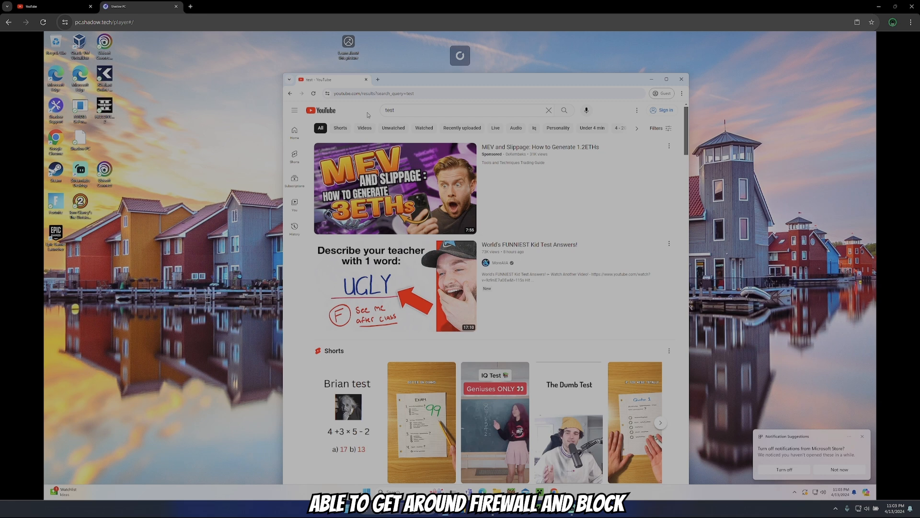
mouse_move(633, 304)
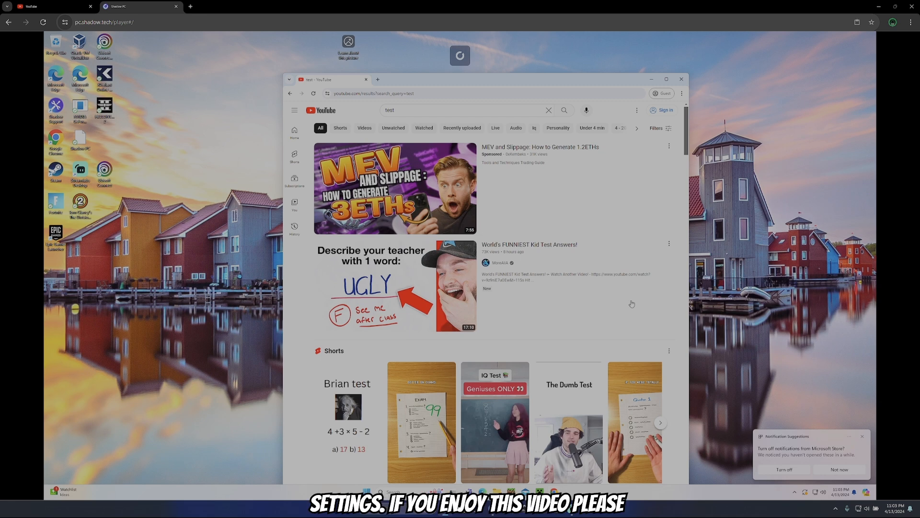
mouse_move(540, 163)
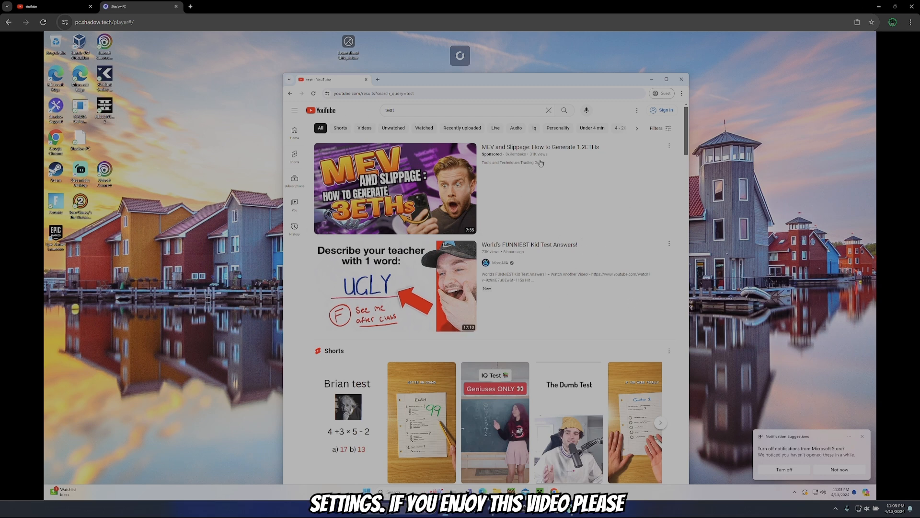